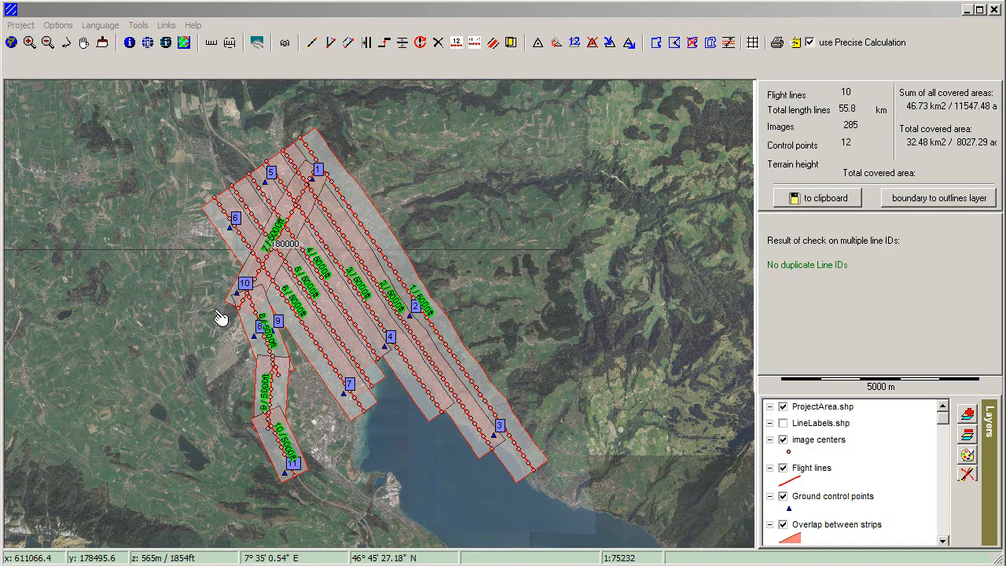
# Step: Show the standard flight plan export overview from the Project export menu
pyautogui.click(21, 25)
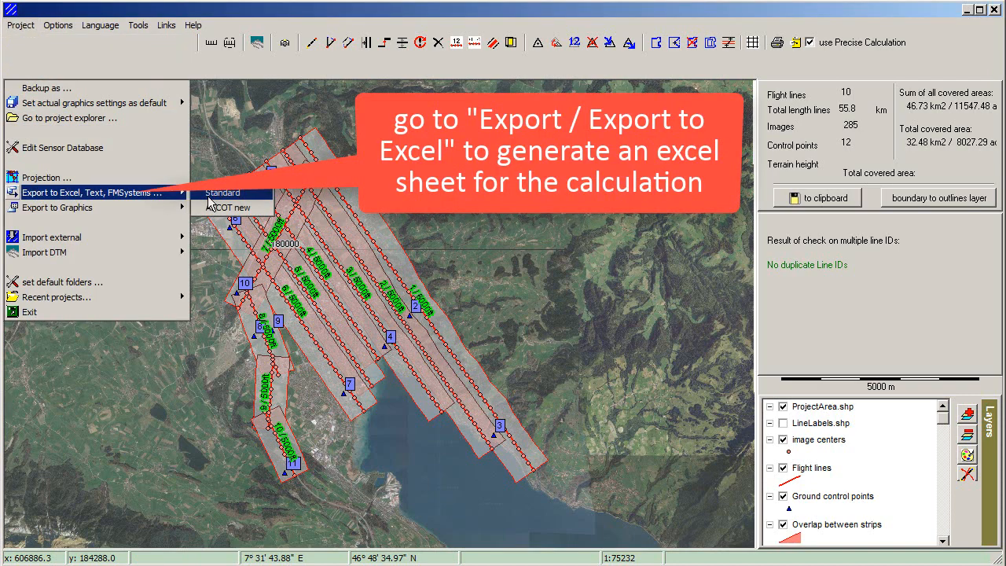
pyautogui.click(223, 192)
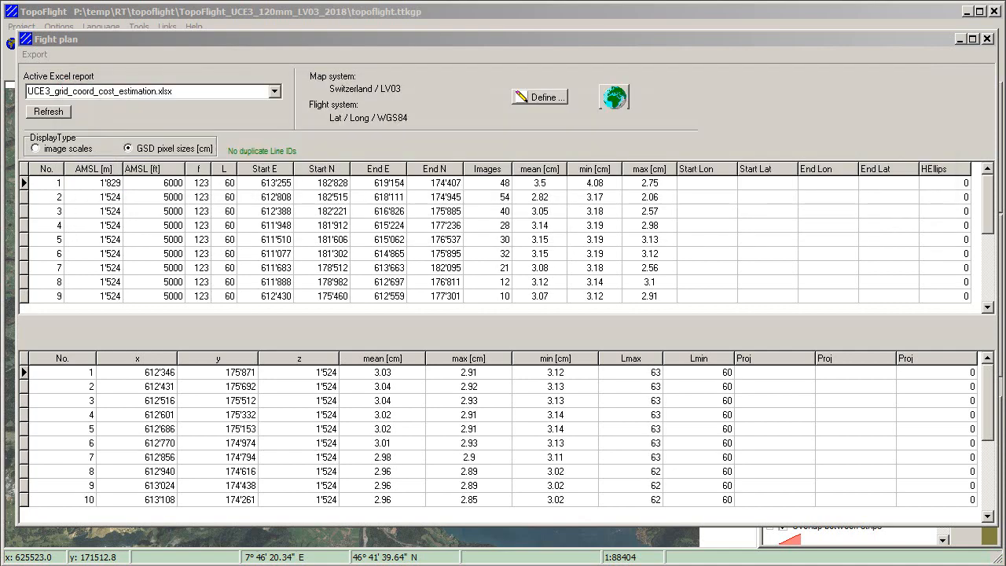
# Step: Export the flight plan to Excel so the cost estimation workbook opens
pyautogui.click(35, 54)
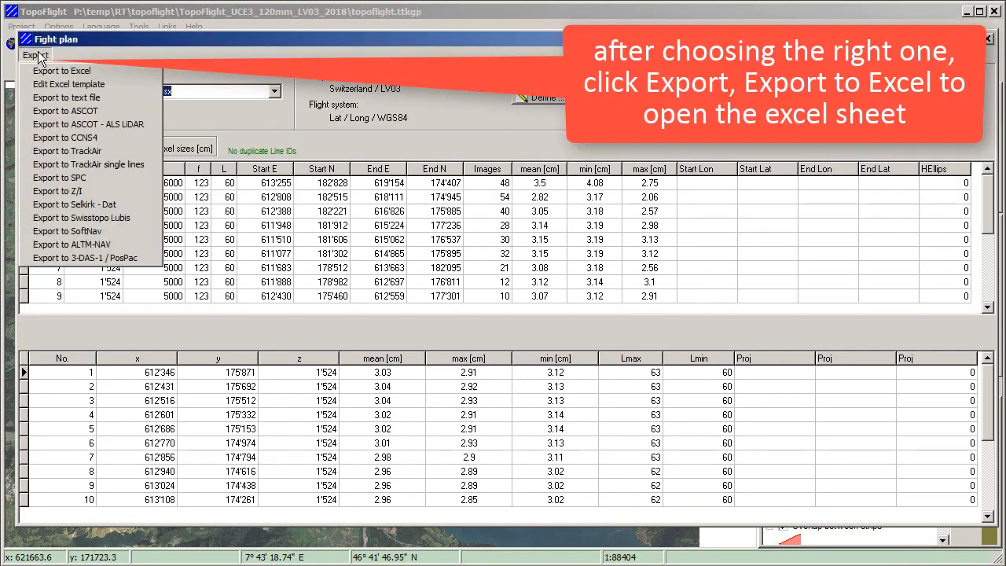
pyautogui.moveTo(61, 71)
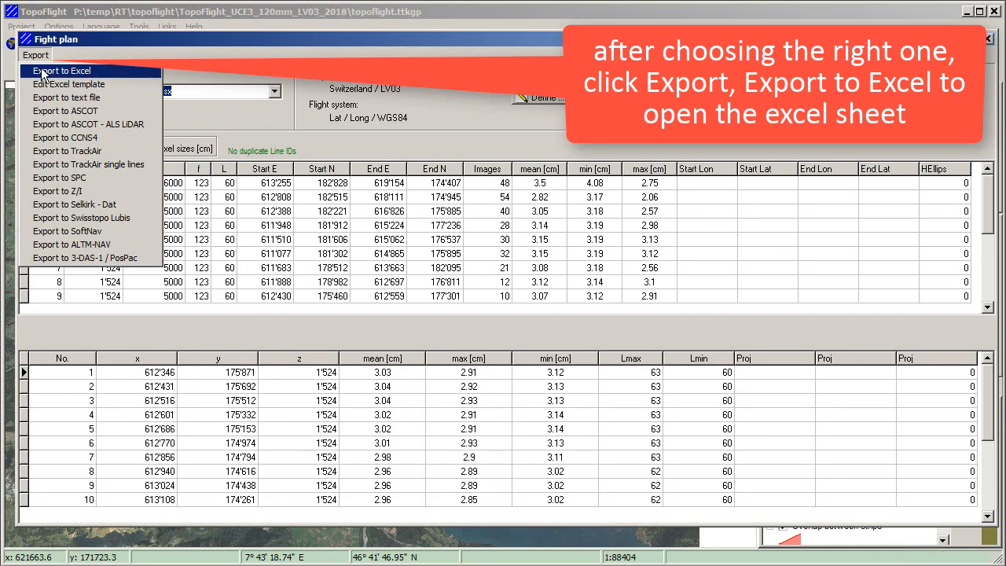
pyautogui.click(63, 71)
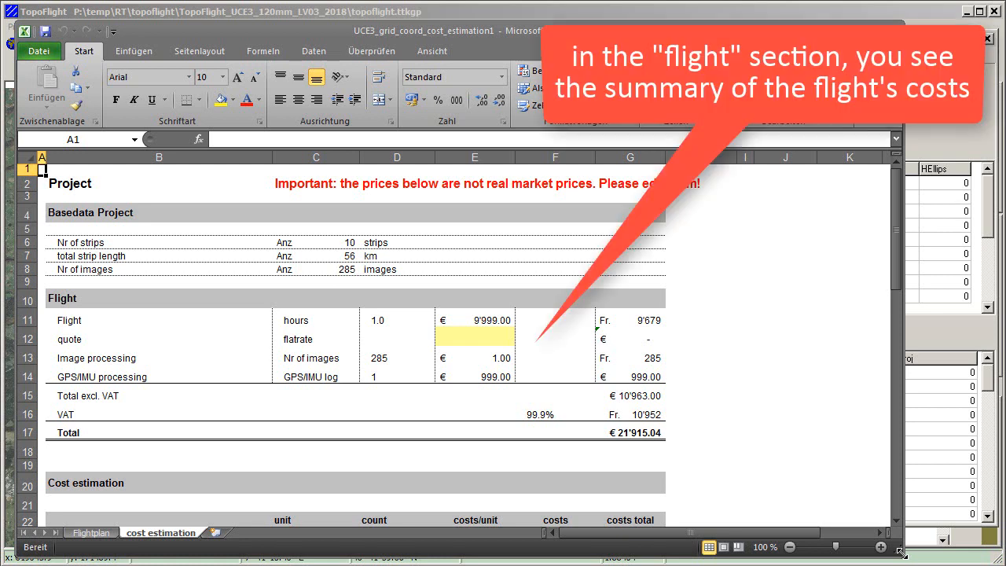
# Step: Enter flight flat-rate quote 7000, image processing 1.50 and GPS/IMU processing 500
pyautogui.click(396, 321)
pyautogui.write('0')
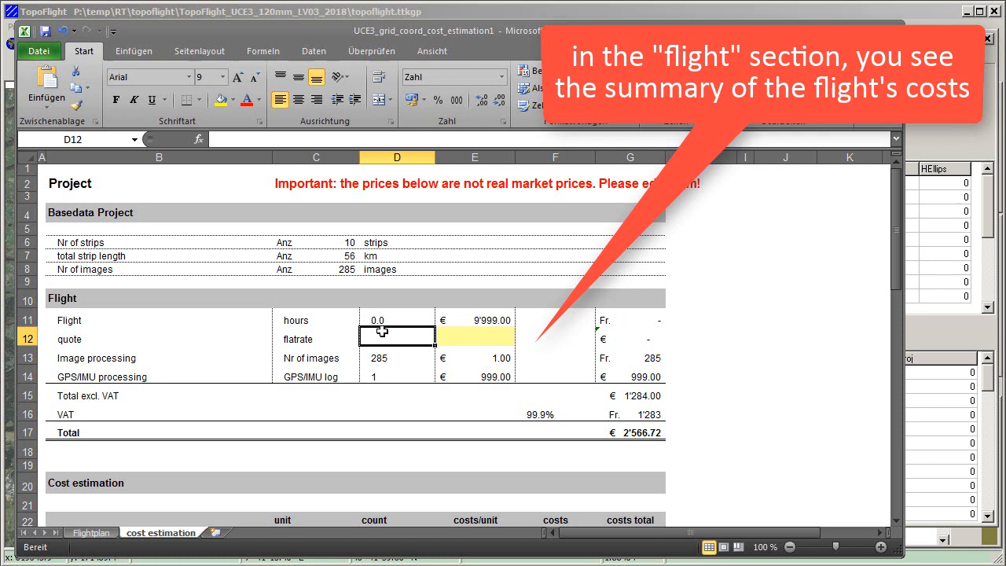
pyautogui.click(475, 336)
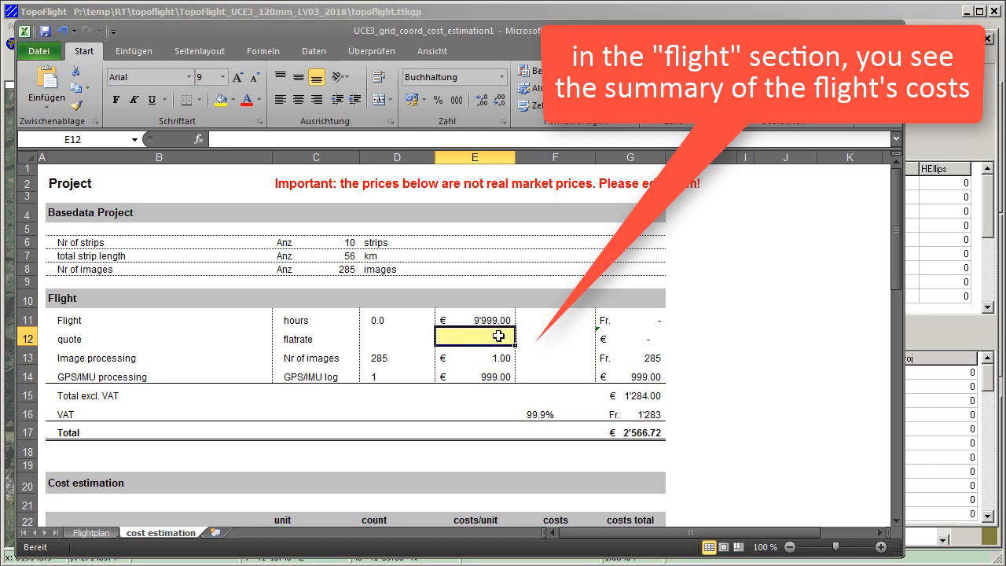
pyautogui.write('7000')
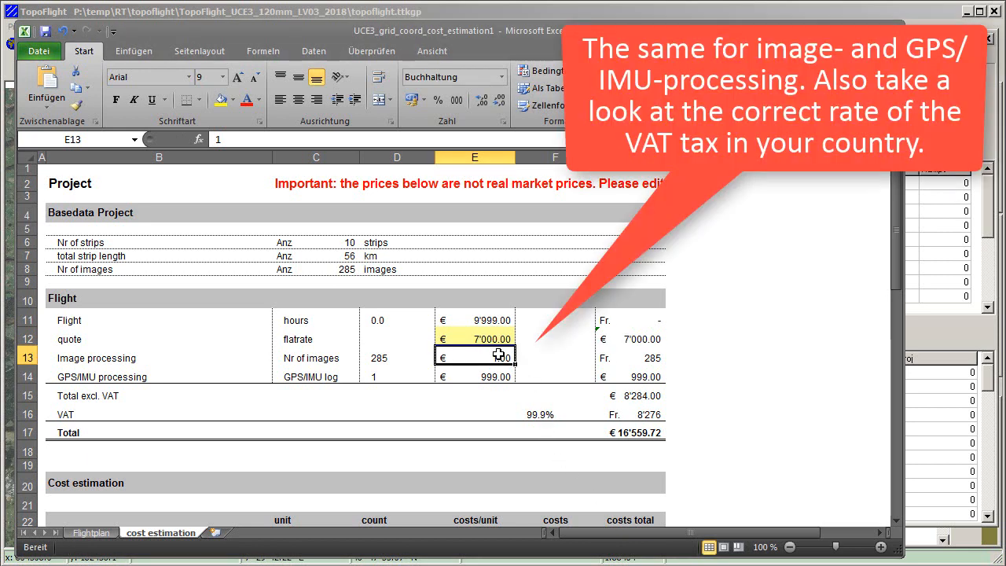
pyautogui.write('1.5')
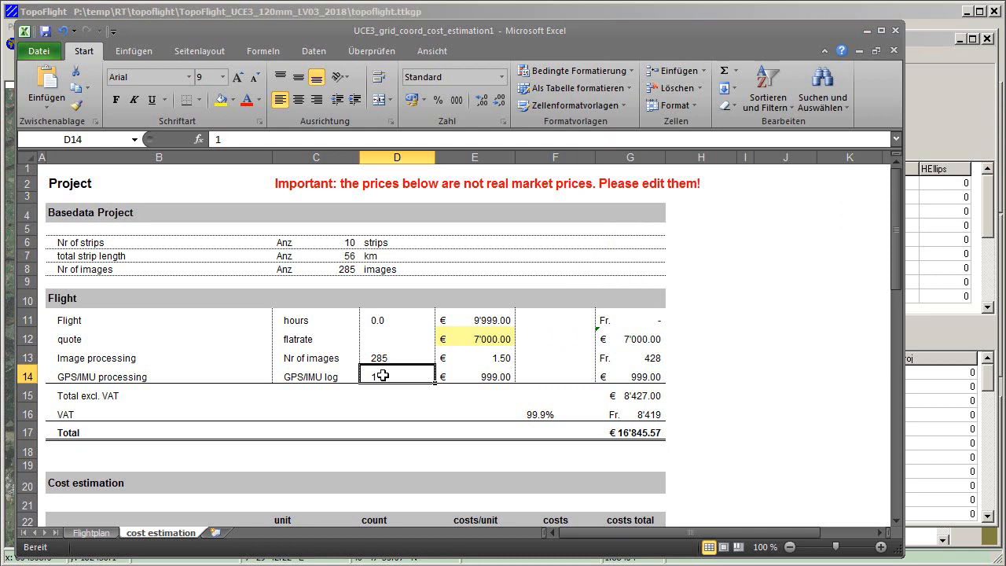
pyautogui.click(474, 376)
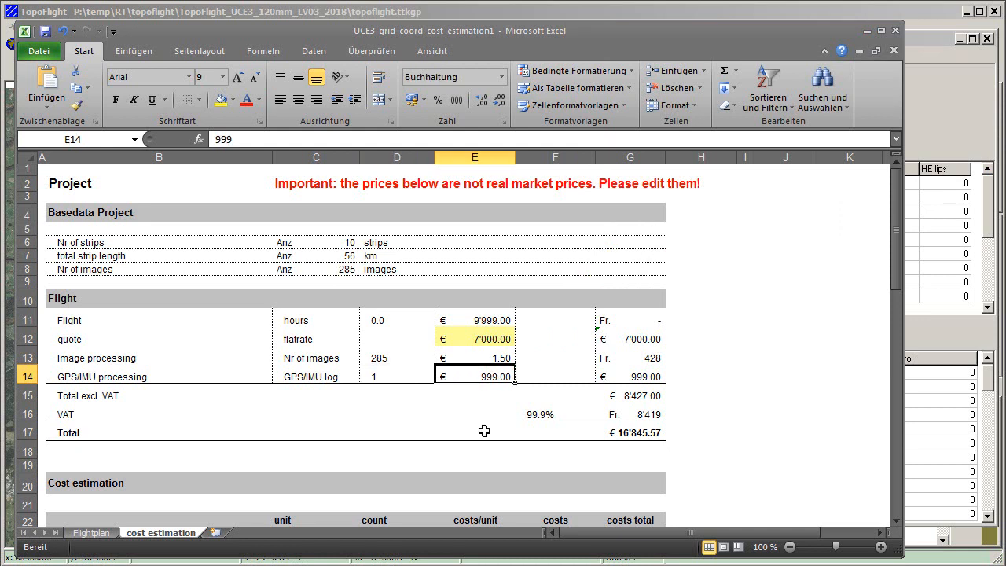
pyautogui.write('500')
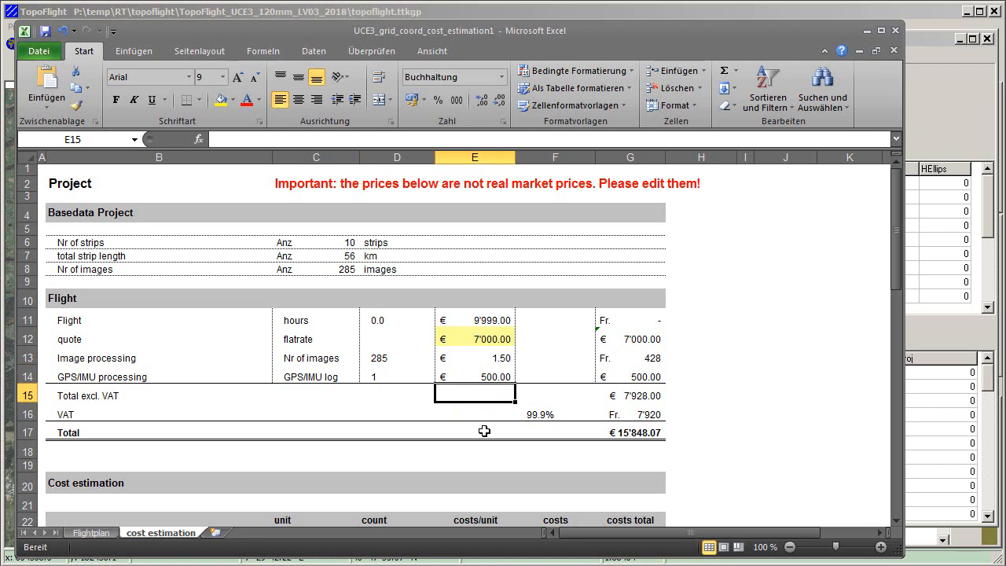
pyautogui.write('7.')
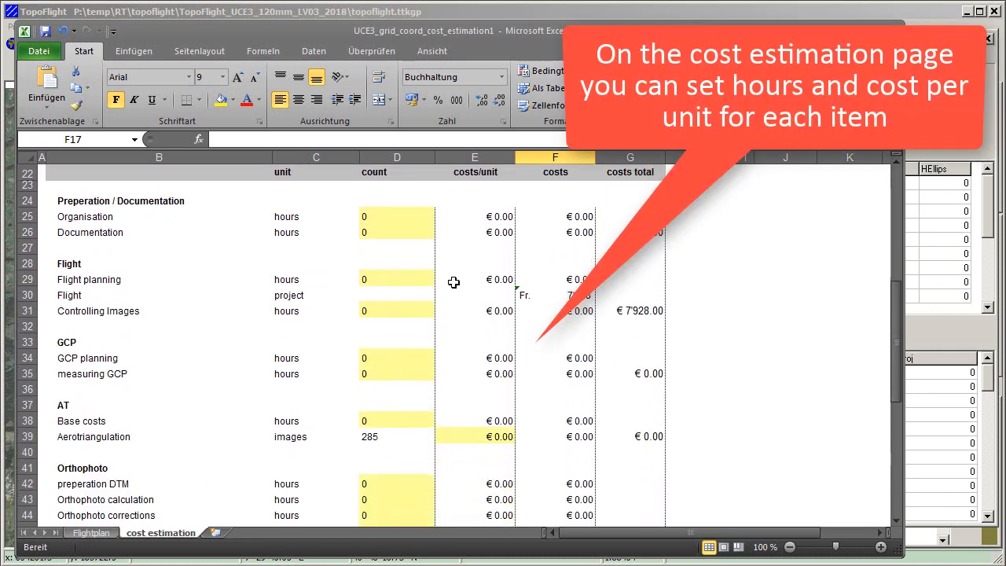
# Step: Enter hours and unit costs for the GCP items, including flight planning 2 hours and measuring GCP 120
pyautogui.write('1')
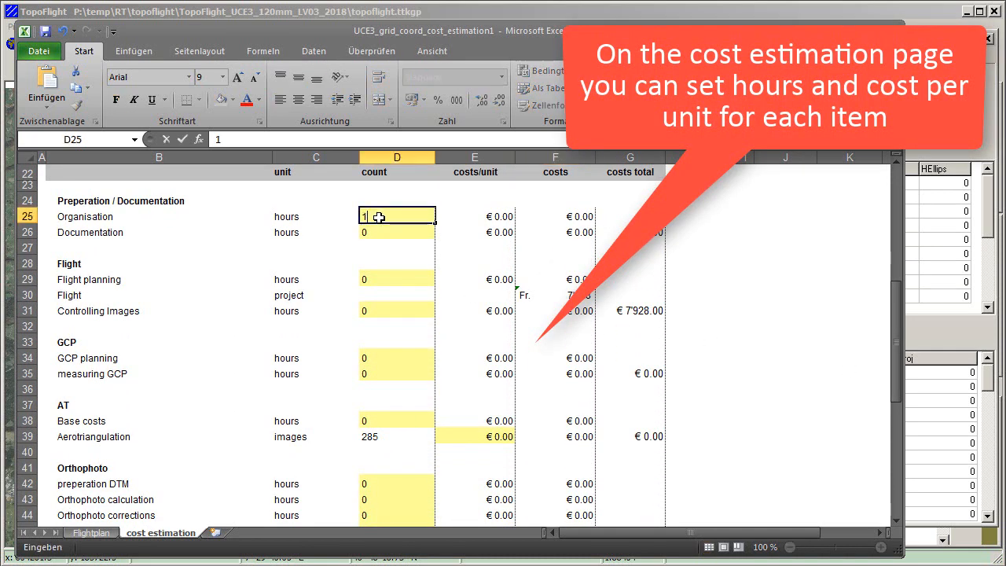
pyautogui.write('10')
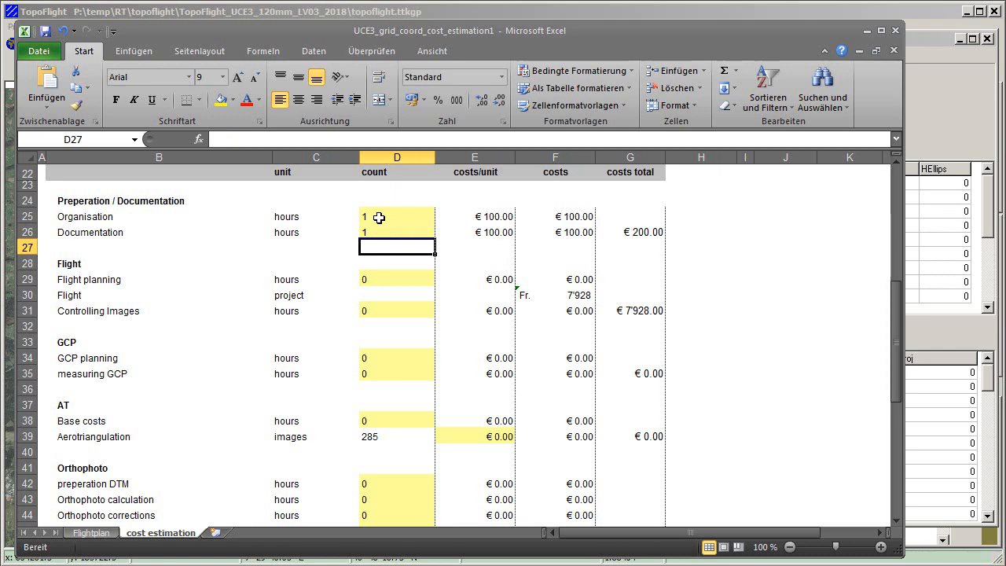
pyautogui.click(396, 279)
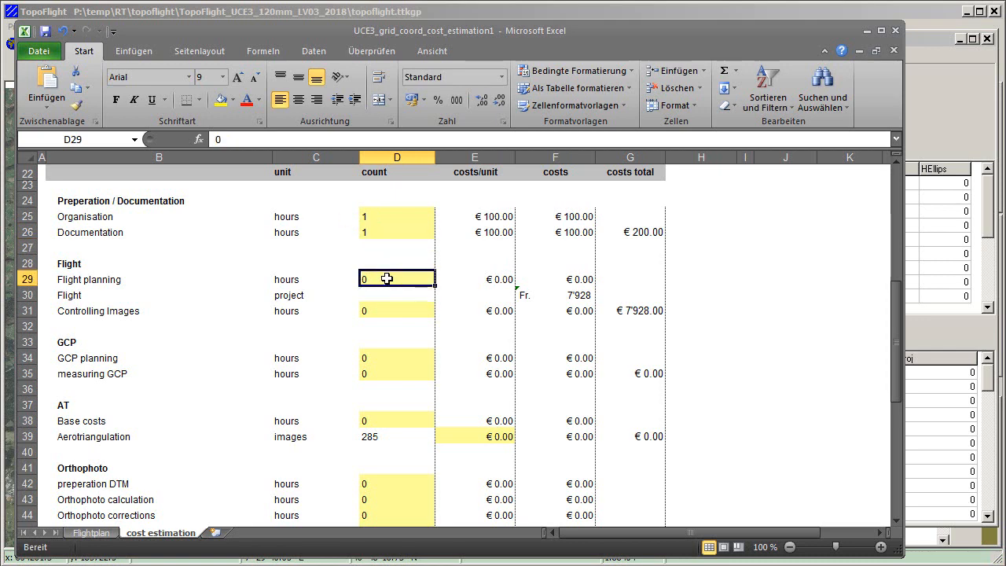
pyautogui.write('2')
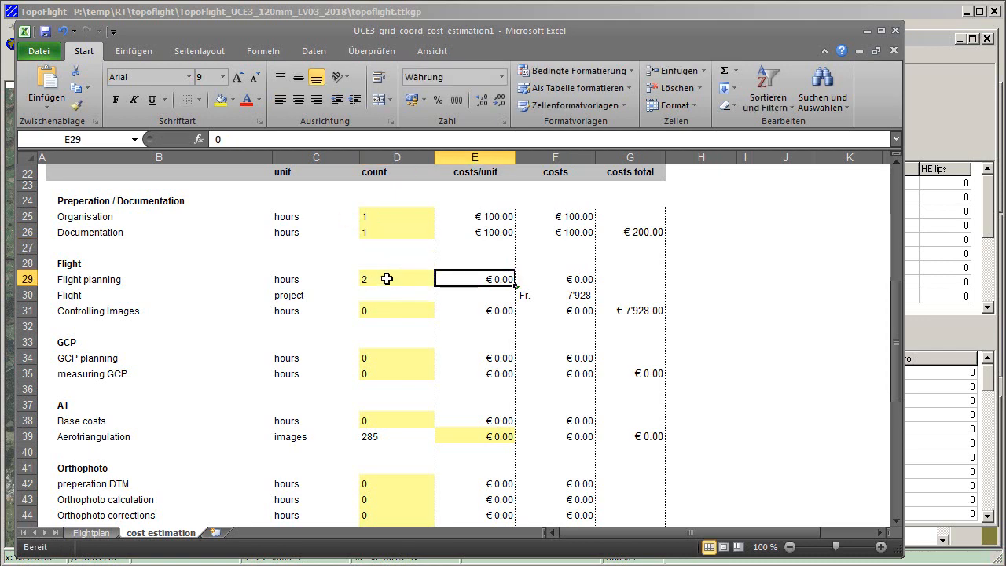
pyautogui.write('12')
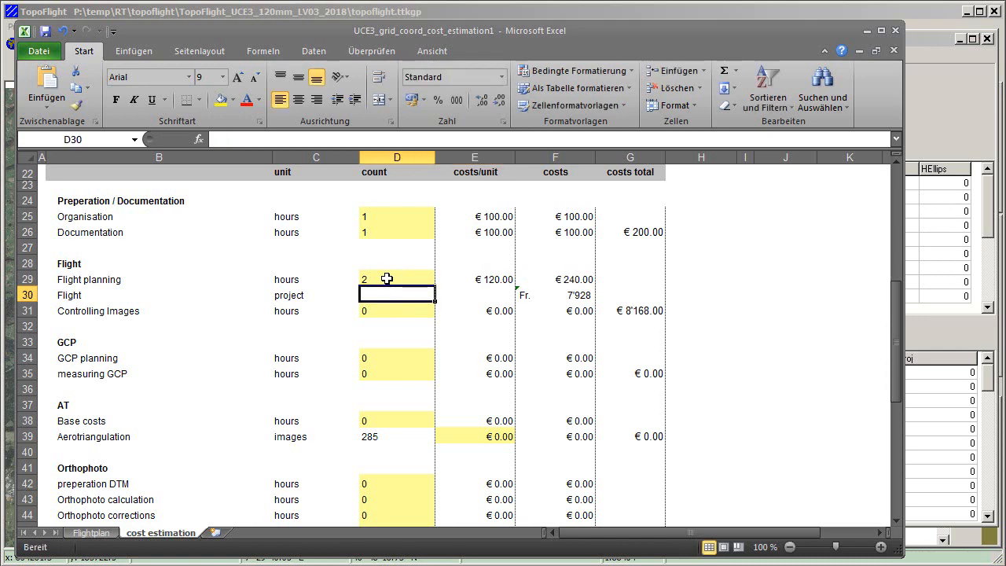
pyautogui.write('12')
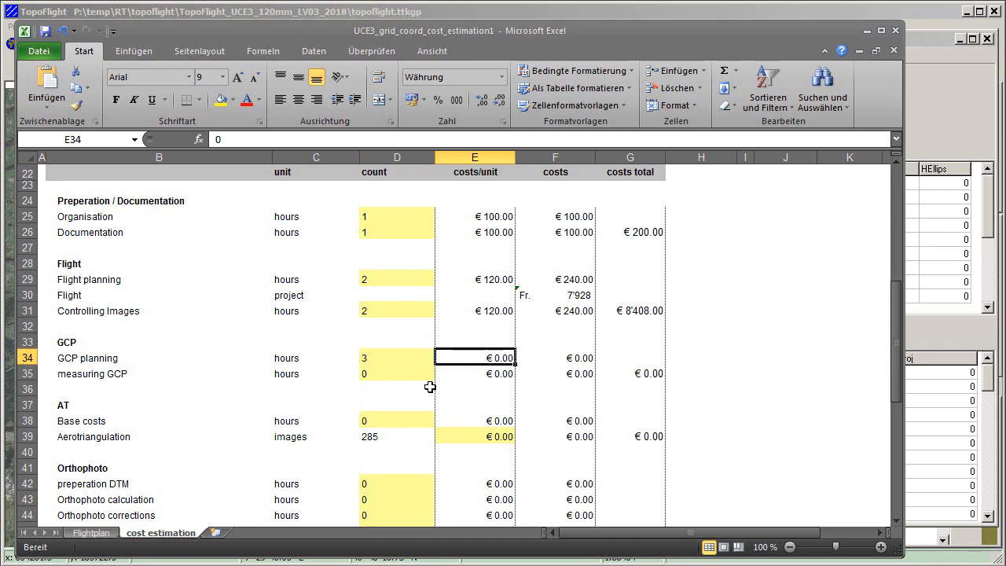
pyautogui.click(396, 371)
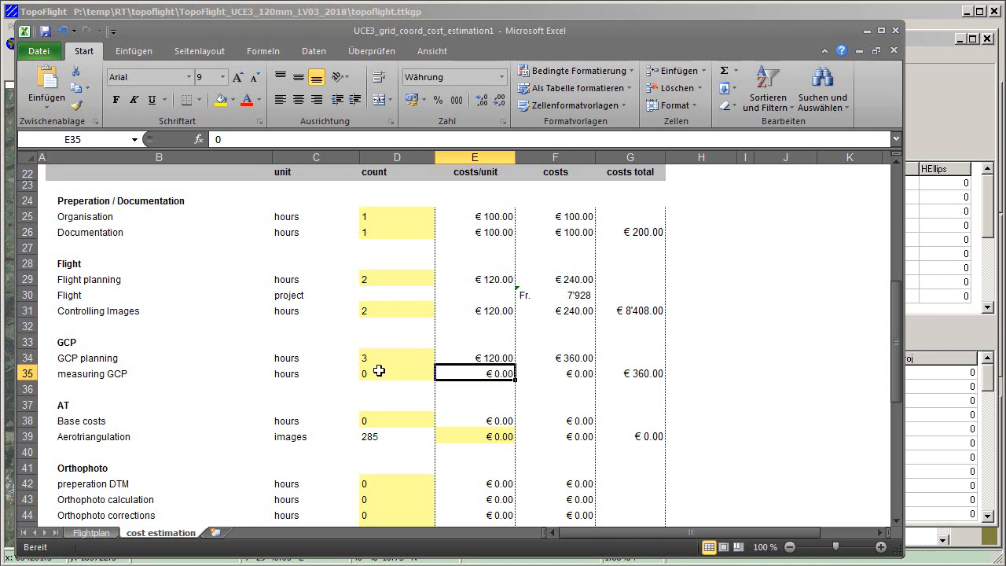
pyautogui.click(397, 374)
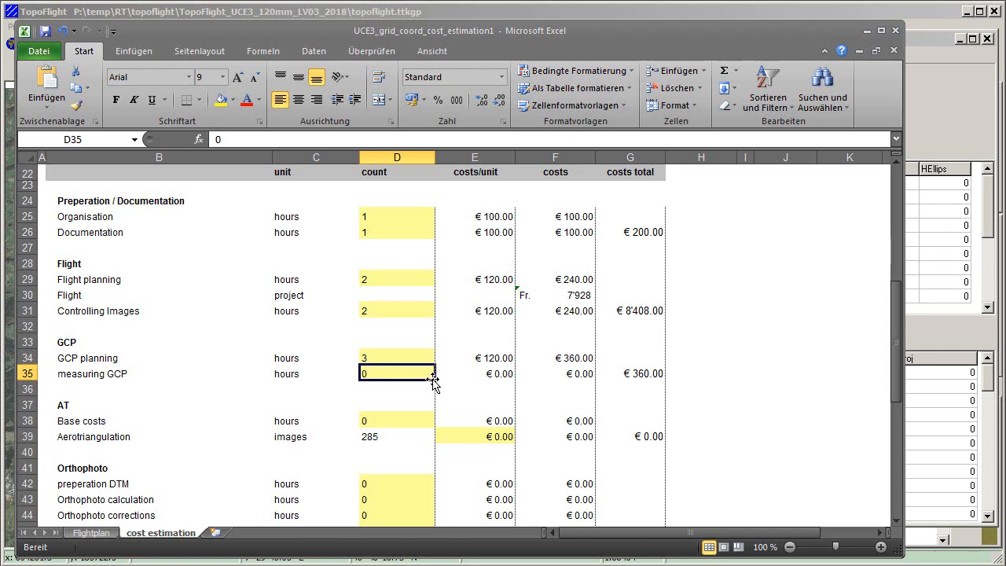
pyautogui.click(475, 374)
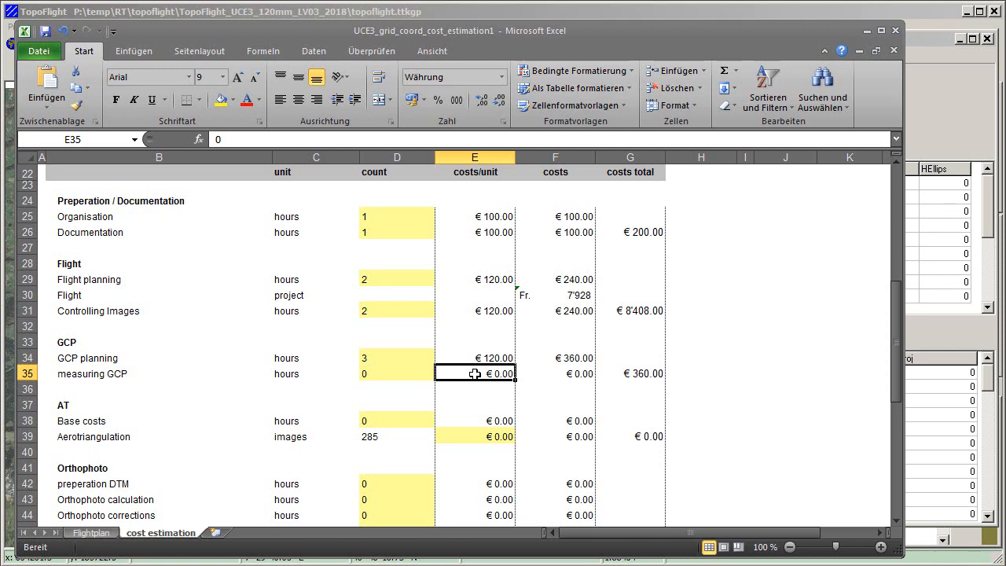
pyautogui.write('120')
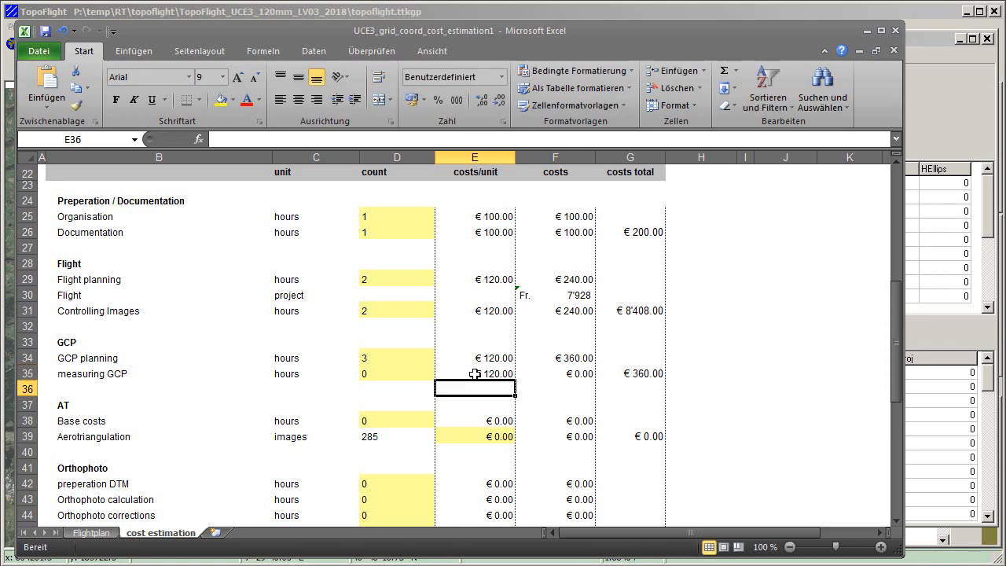
# Step: Enter Aerotriangulation base costs of 2 hours at 13 and the per-image cost
pyautogui.scroll(-3)
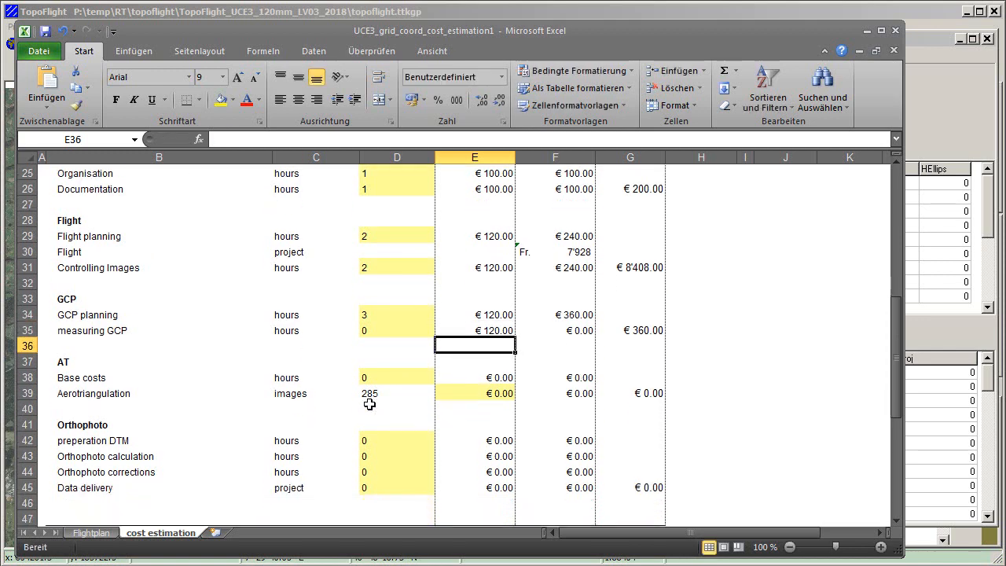
pyautogui.click(396, 377)
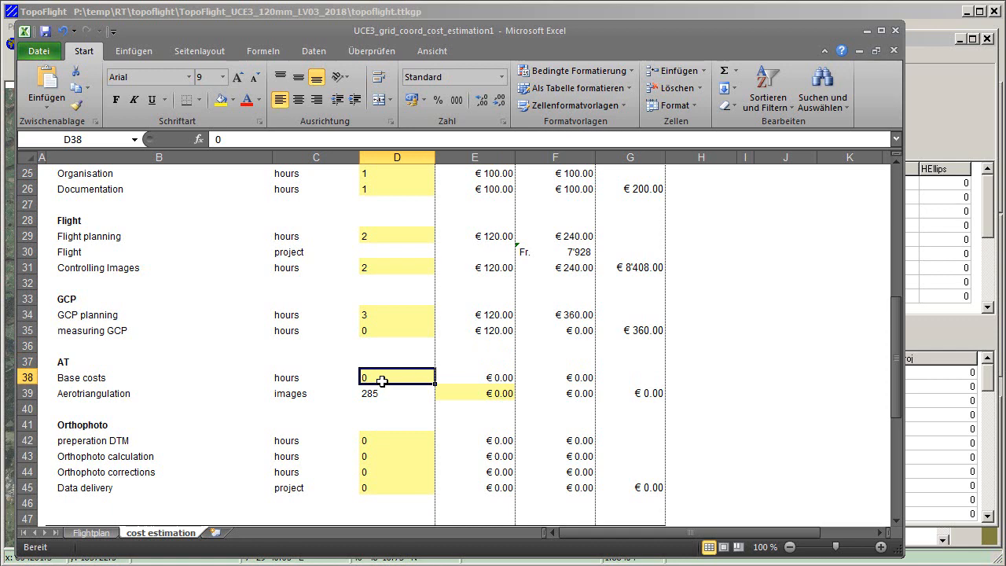
pyautogui.write('2')
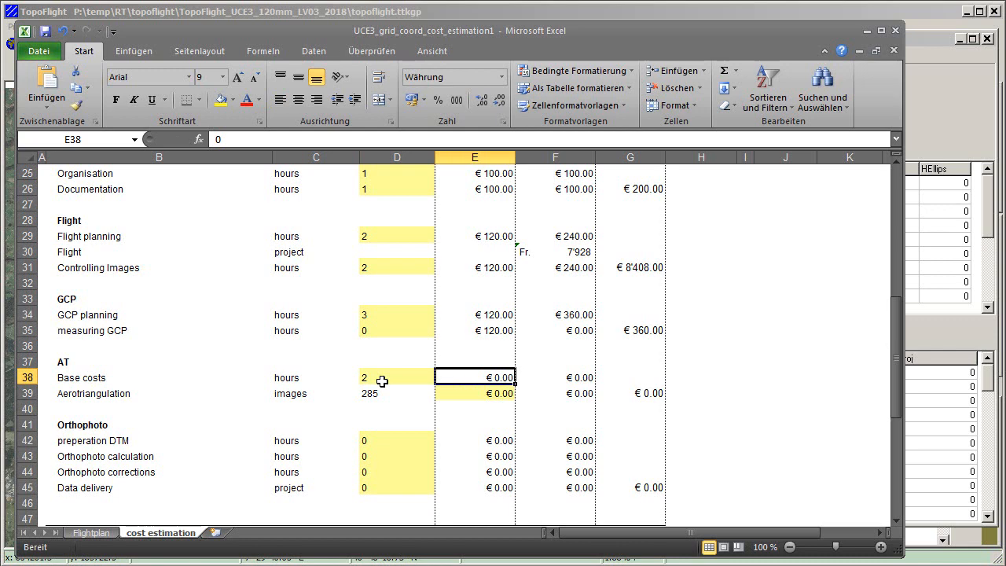
pyautogui.write('13')
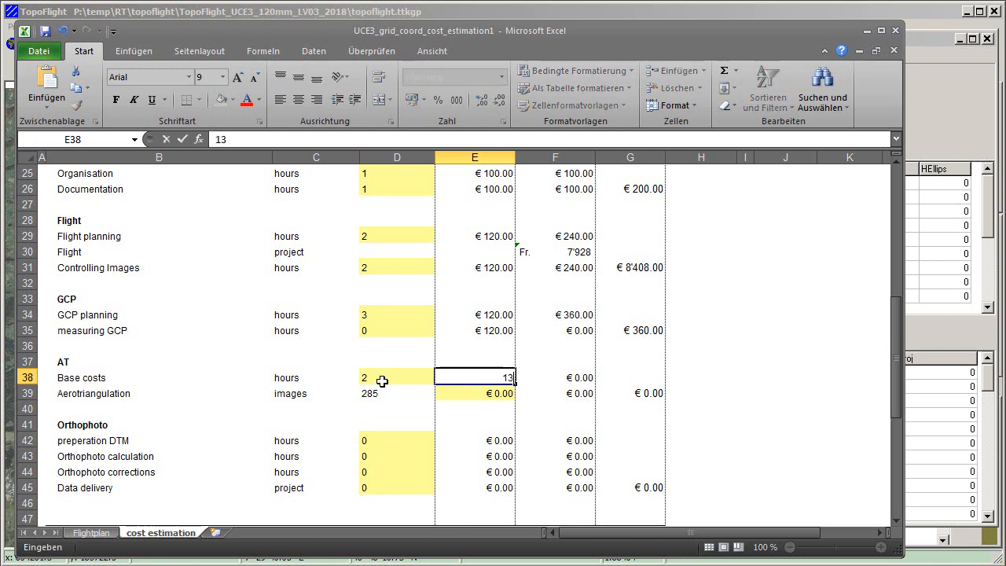
pyautogui.press('Enter')
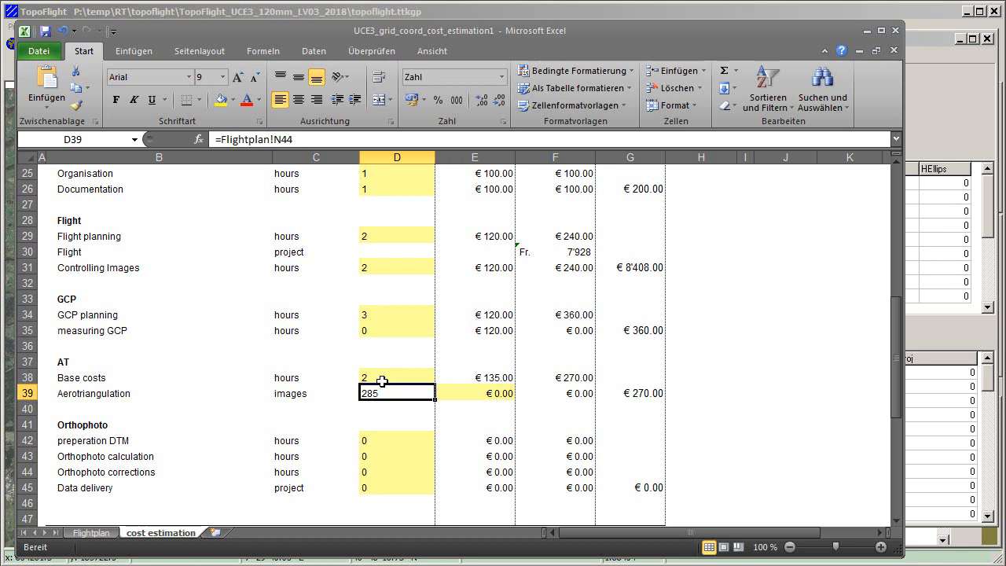
pyautogui.click(474, 393)
pyautogui.write('2')
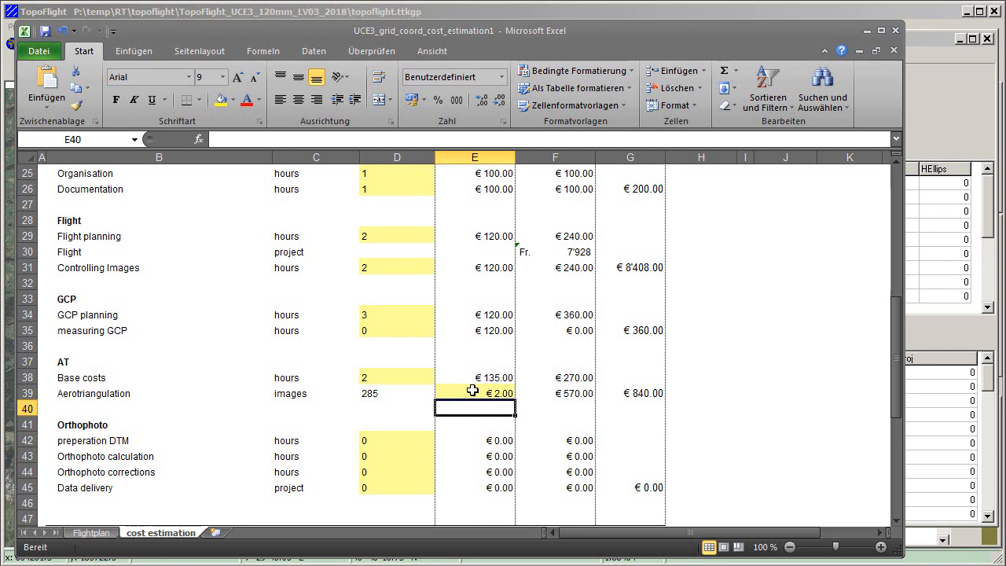
# Step: Enter Orthophoto items: DTM preparation 4 hours at 120, 4 hours at 120, and 100
pyautogui.click(397, 440)
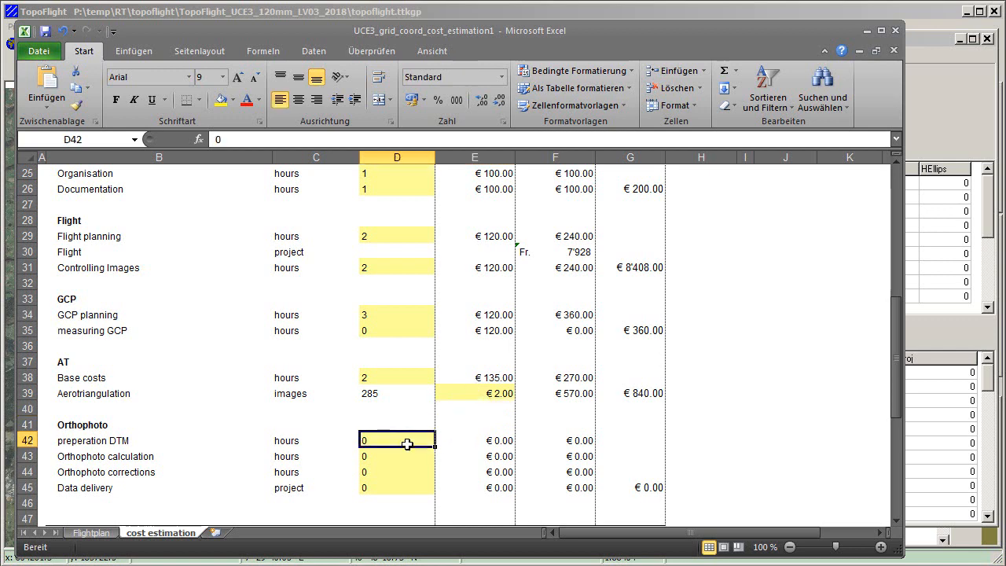
pyautogui.write('4')
pyautogui.click(396, 455)
pyautogui.write('6')
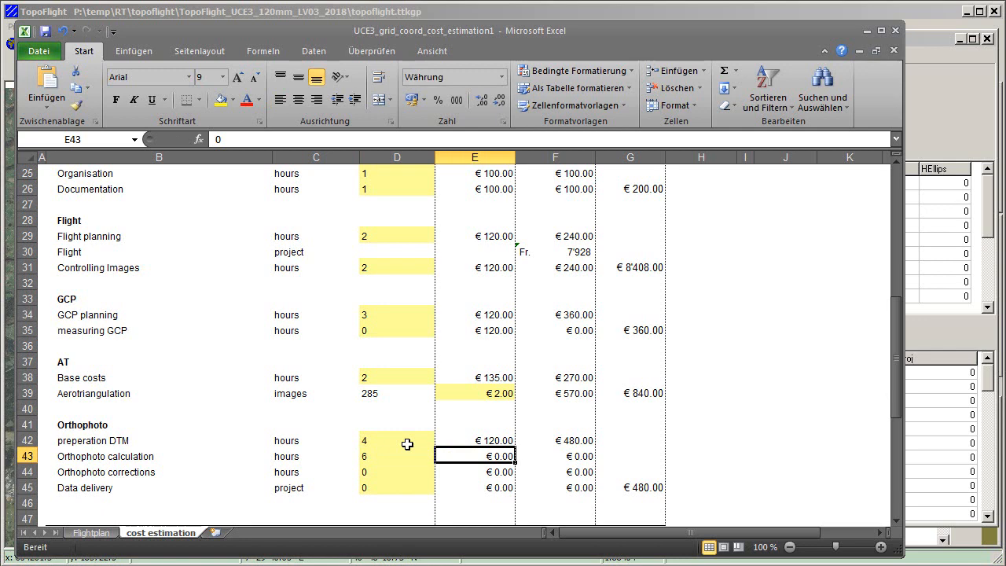
pyautogui.write('120')
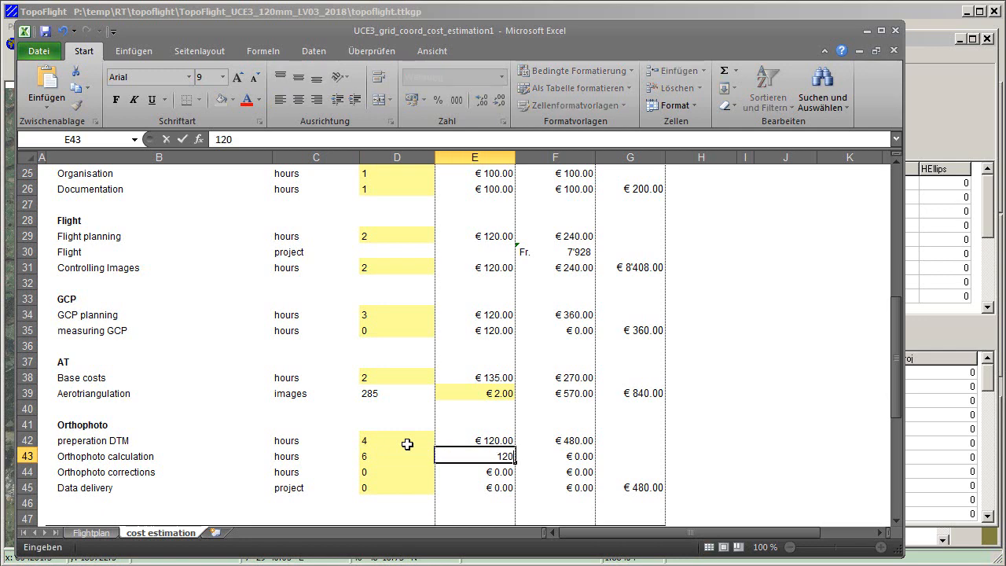
pyautogui.write('4')
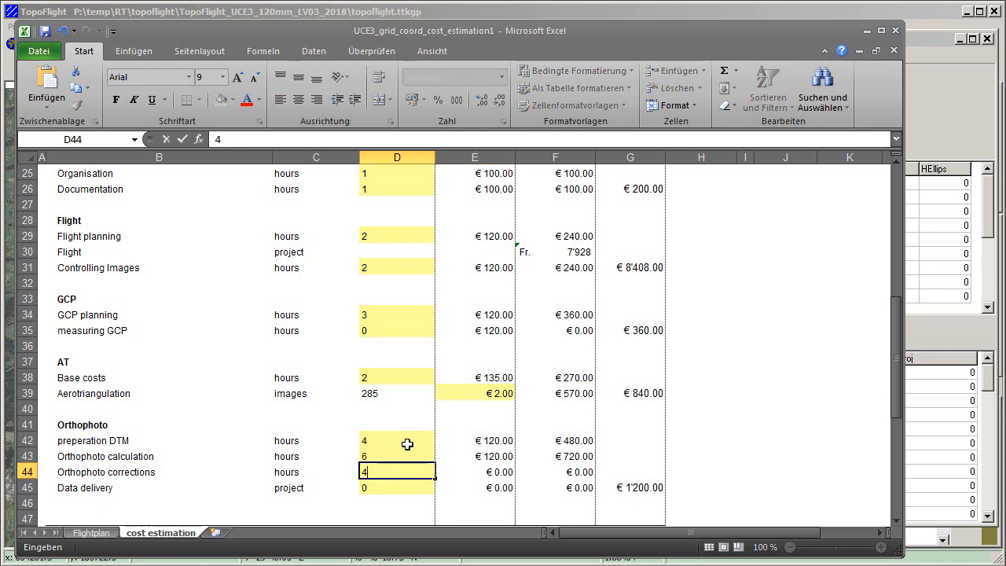
pyautogui.write('120')
pyautogui.click(397, 487)
pyautogui.write('.5')
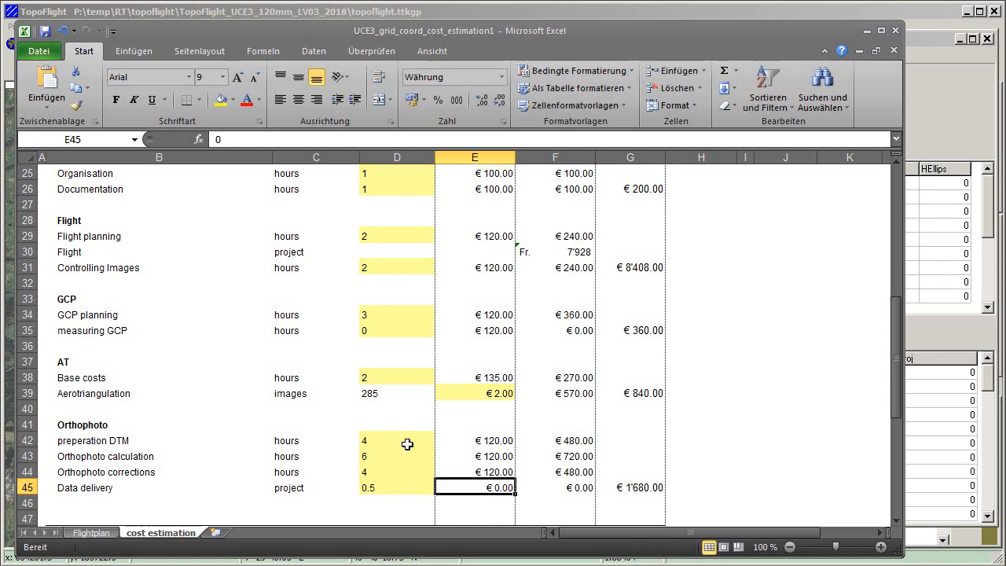
pyautogui.write('100')
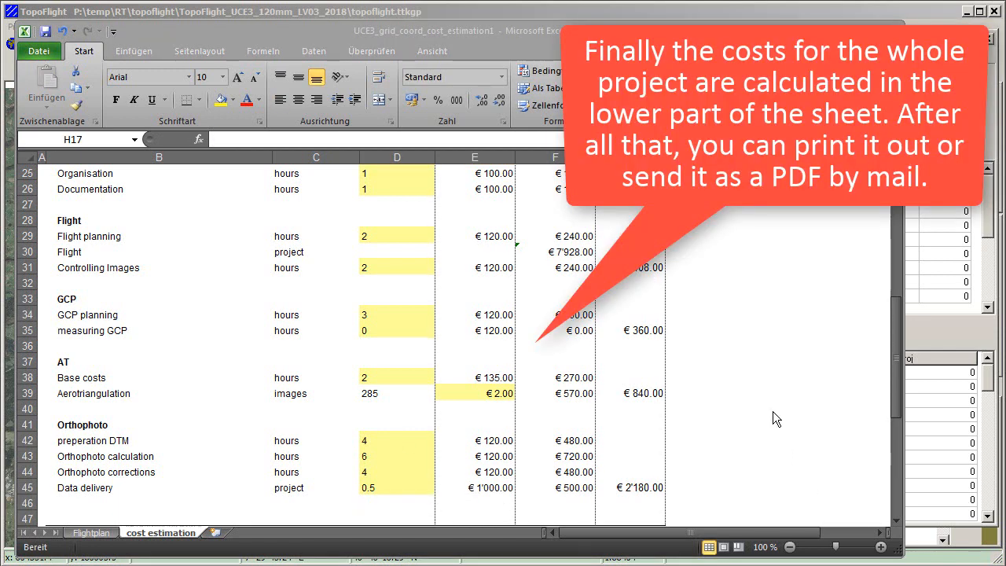
pyautogui.moveTo(786, 401)
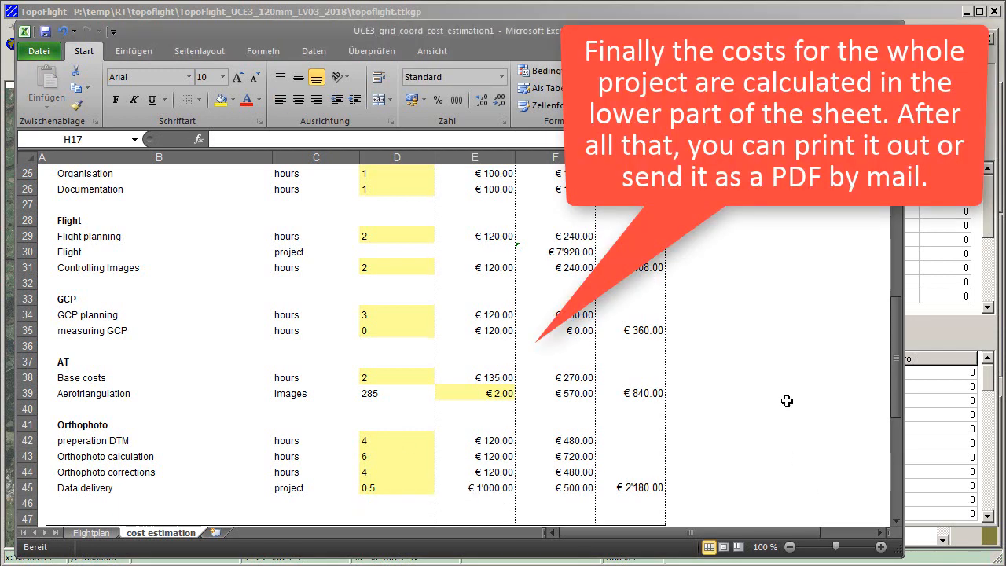
# Step: Review the project cost summary and show the sheet's print preview via Datei > Drucken
pyautogui.scroll(-3)
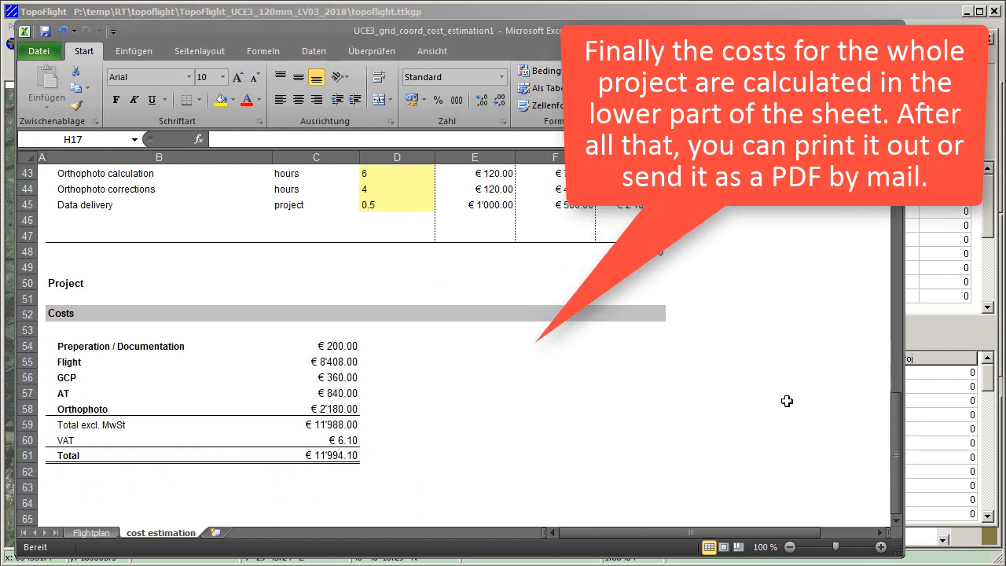
pyautogui.moveTo(401, 405)
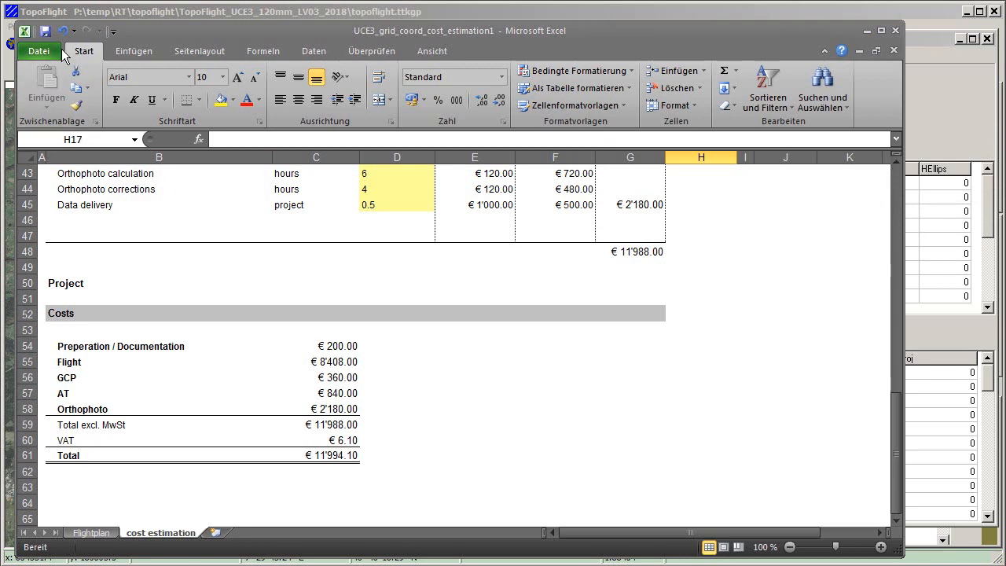
pyautogui.click(38, 50)
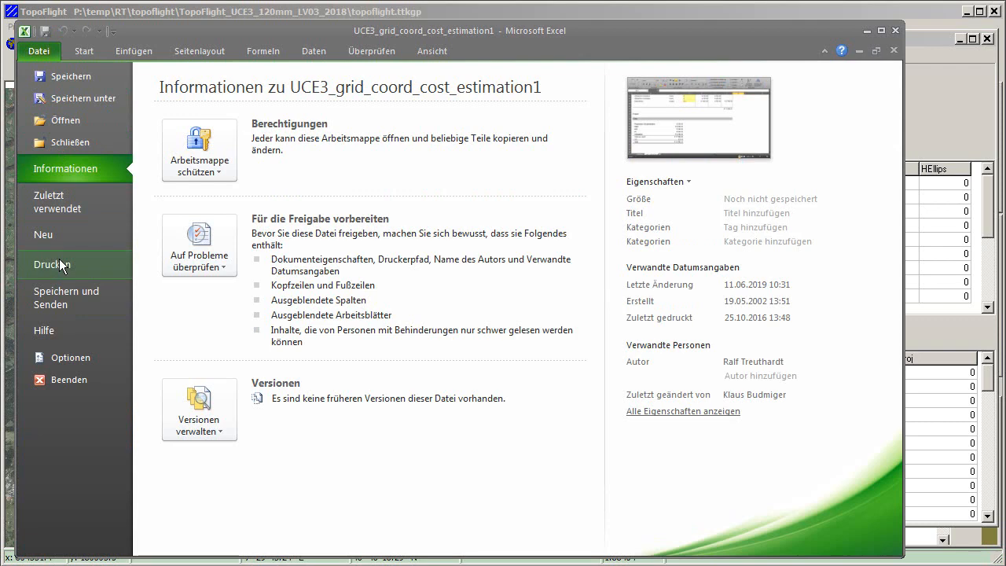
pyautogui.click(54, 264)
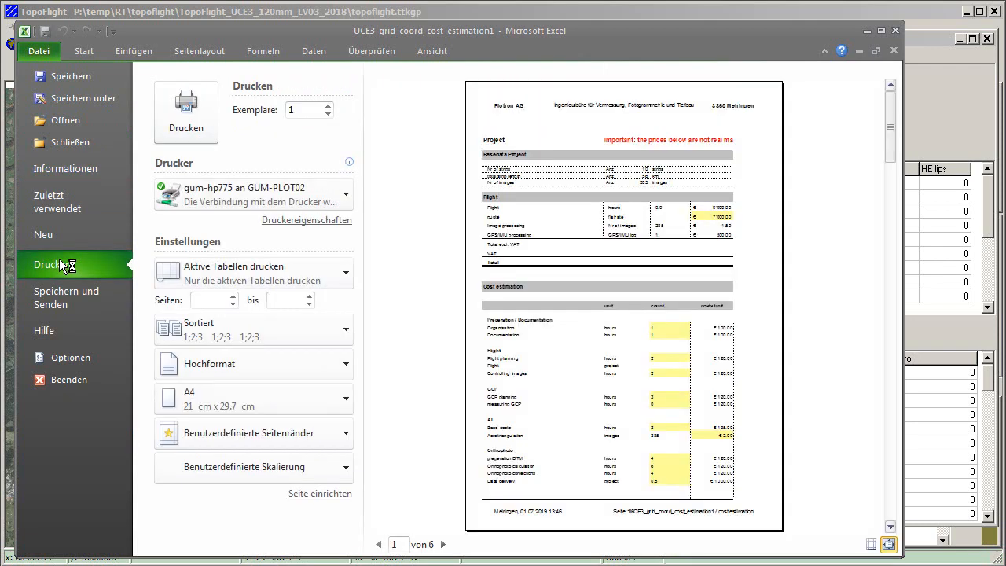